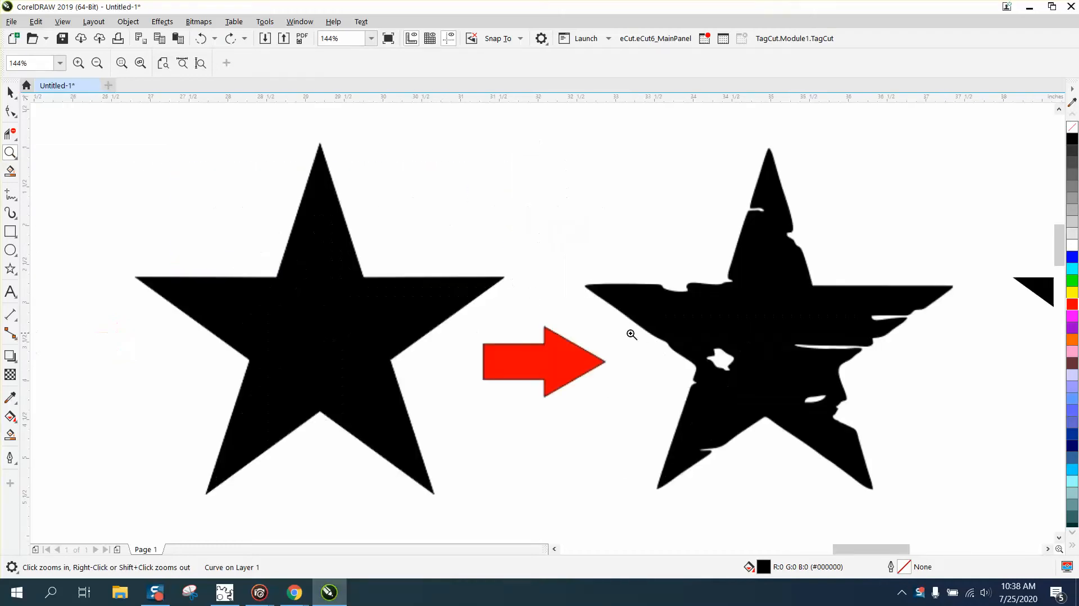
{"action": "mouse_move", "coordinate": [819, 331]}
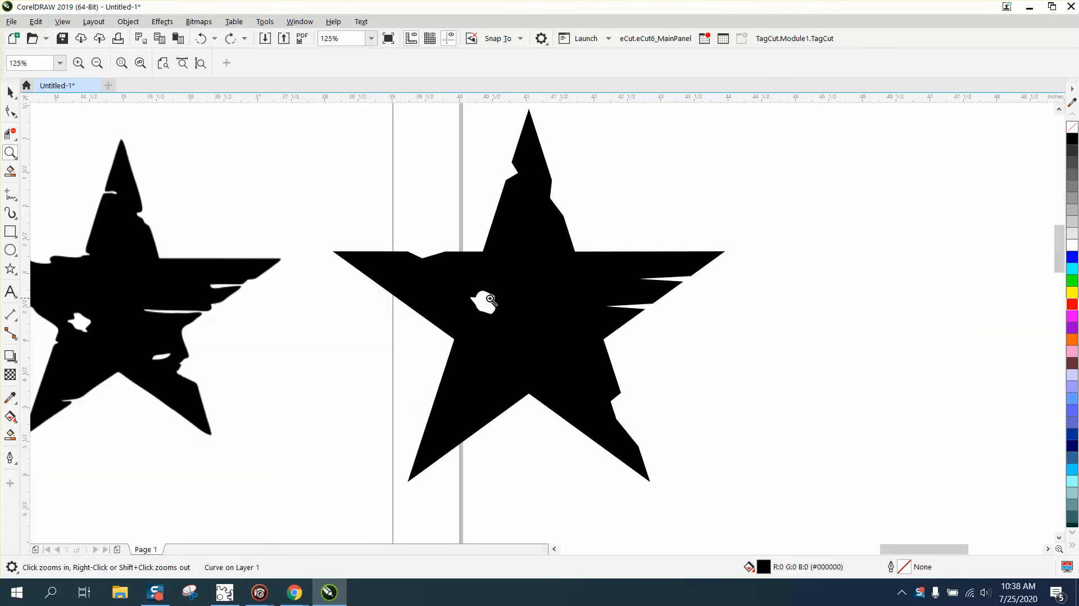
{"action": "mouse_move", "coordinate": [280, 341]}
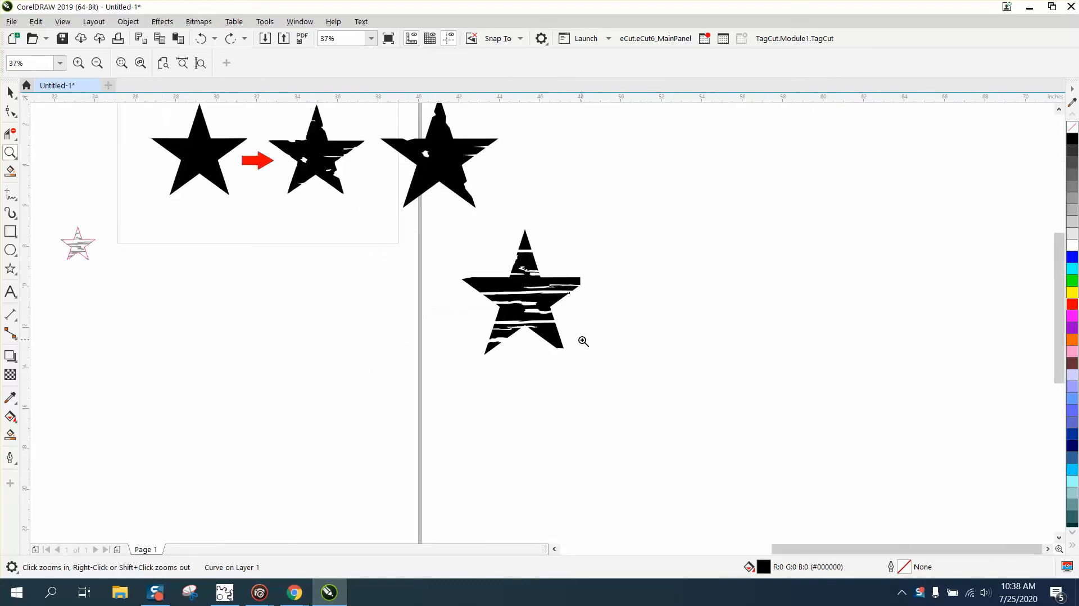
Step: Group the 22 traced grain curves and drag the red star outline on top
{"action": "left_click", "coordinate": [96, 62]}
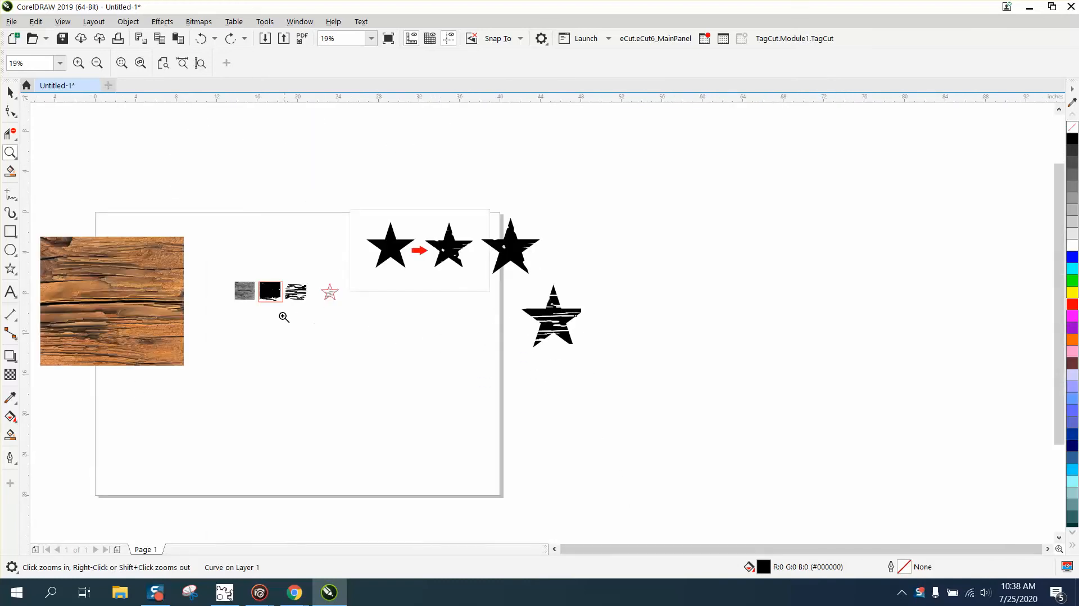
{"action": "mouse_move", "coordinate": [60, 214]}
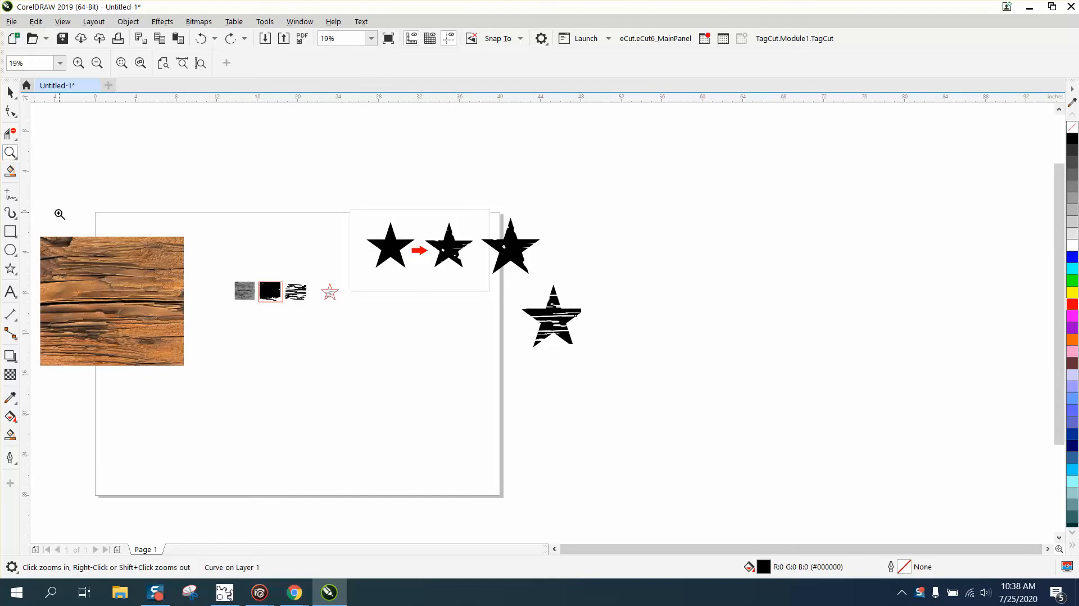
{"action": "left_click", "coordinate": [367, 308]}
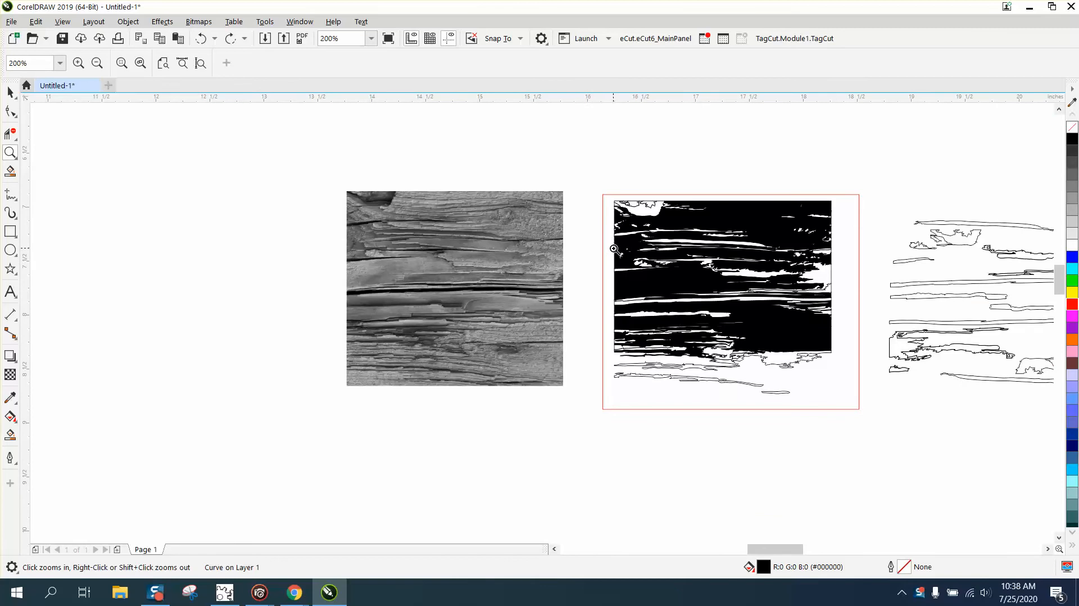
{"action": "mouse_move", "coordinate": [766, 304]}
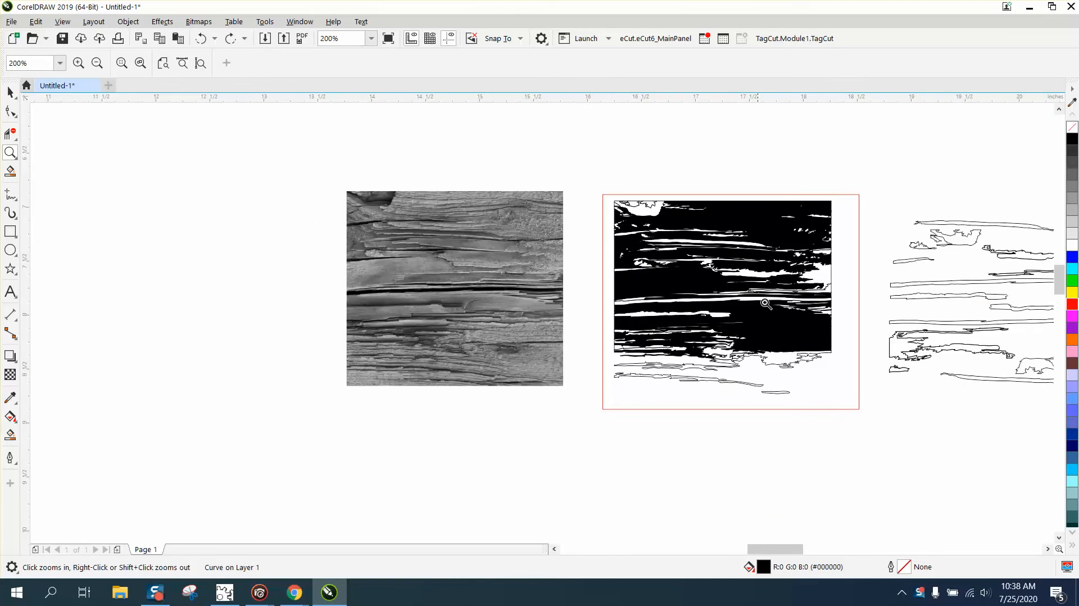
{"action": "mouse_move", "coordinate": [709, 269]}
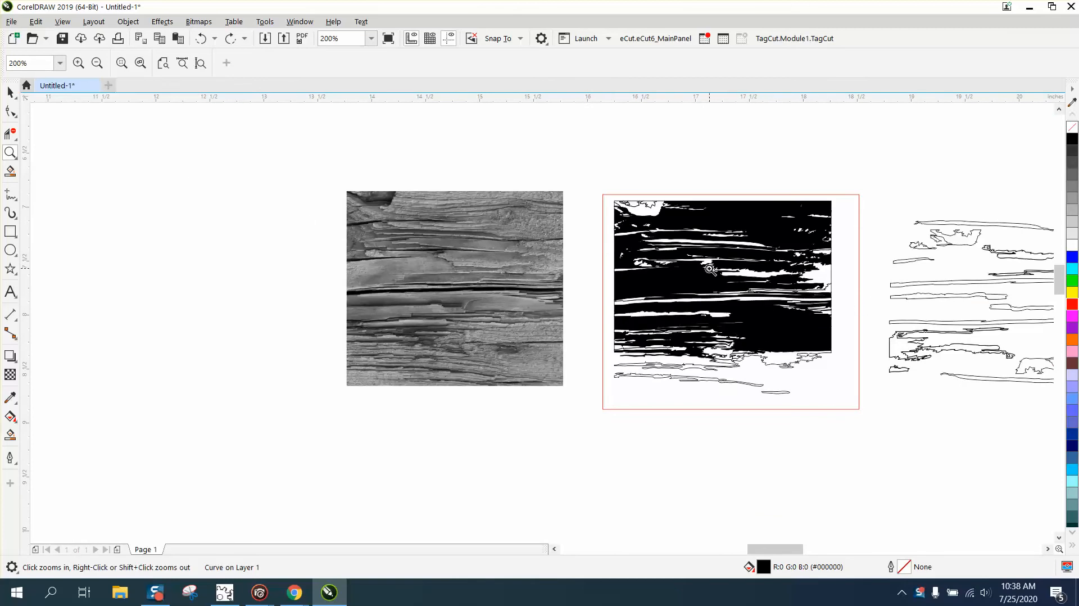
{"action": "mouse_move", "coordinate": [791, 549]}
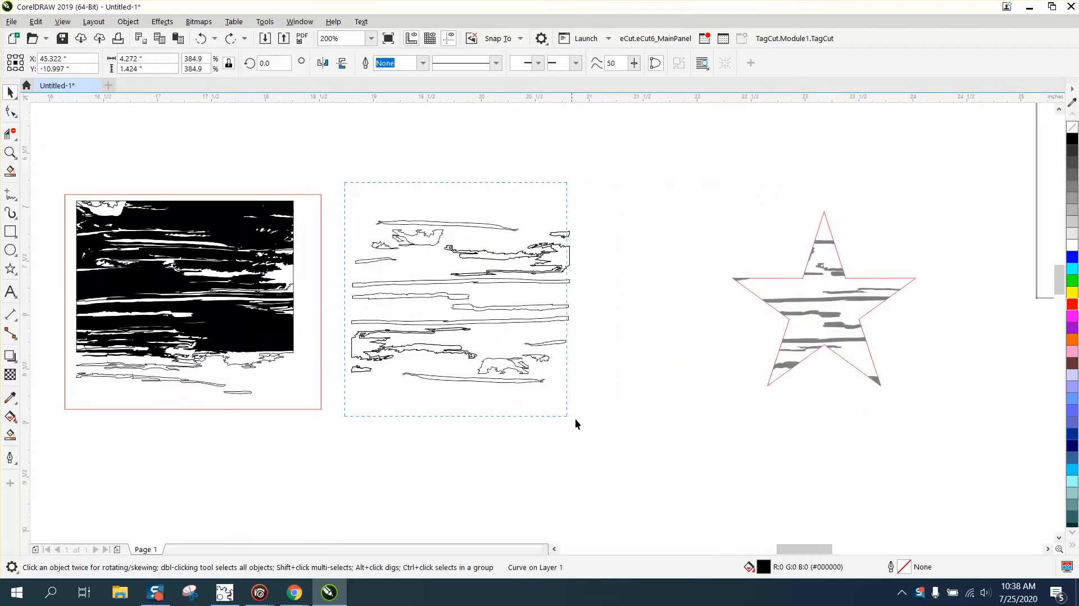
{"action": "left_click", "coordinate": [127, 21]}
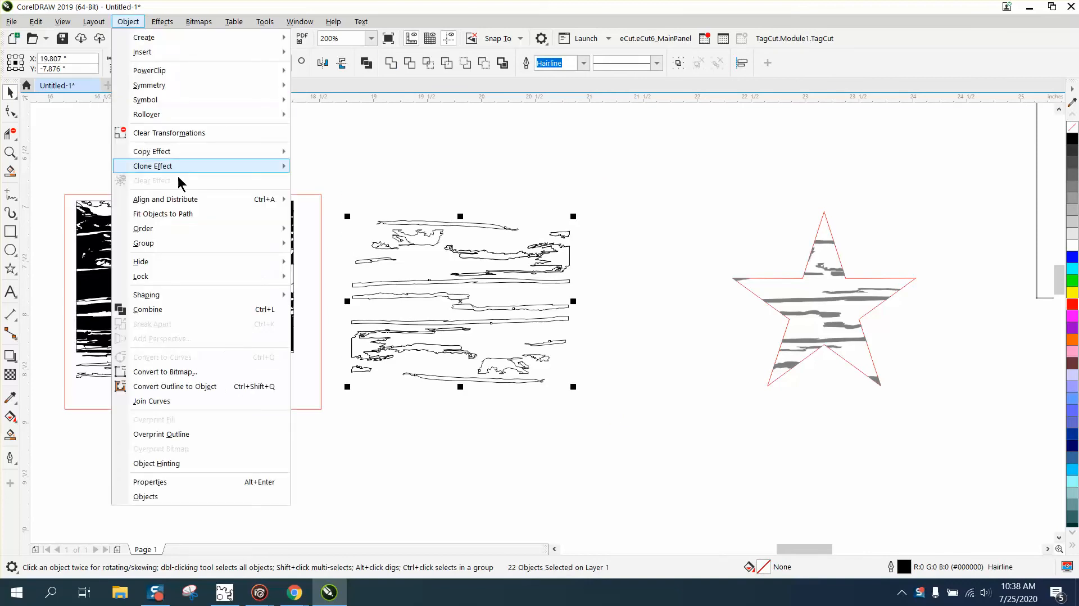
{"action": "left_click", "coordinate": [143, 242]}
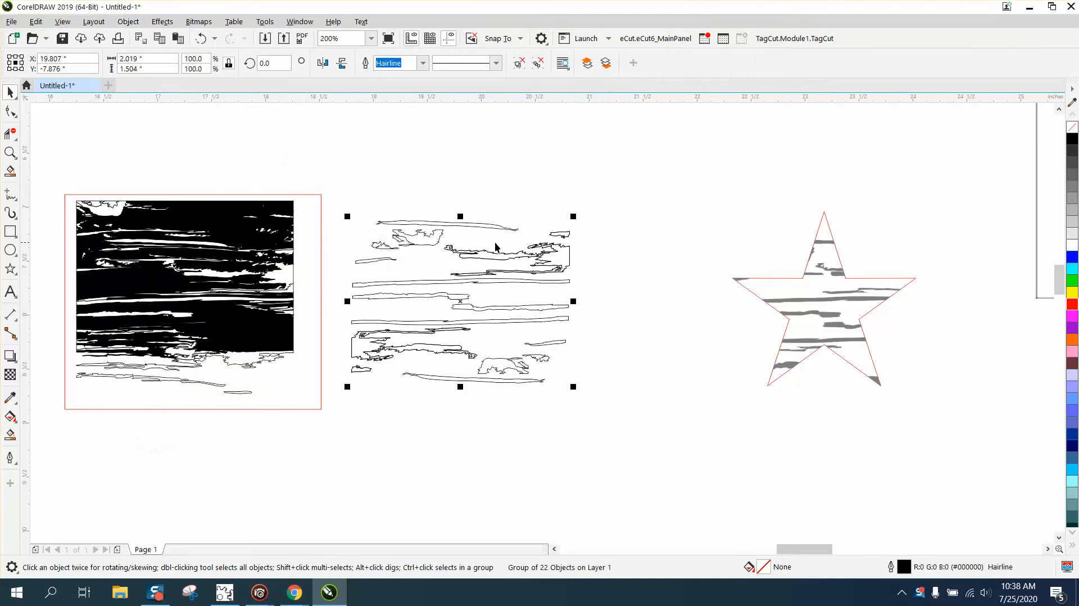
{"action": "mouse_move", "coordinate": [575, 388]}
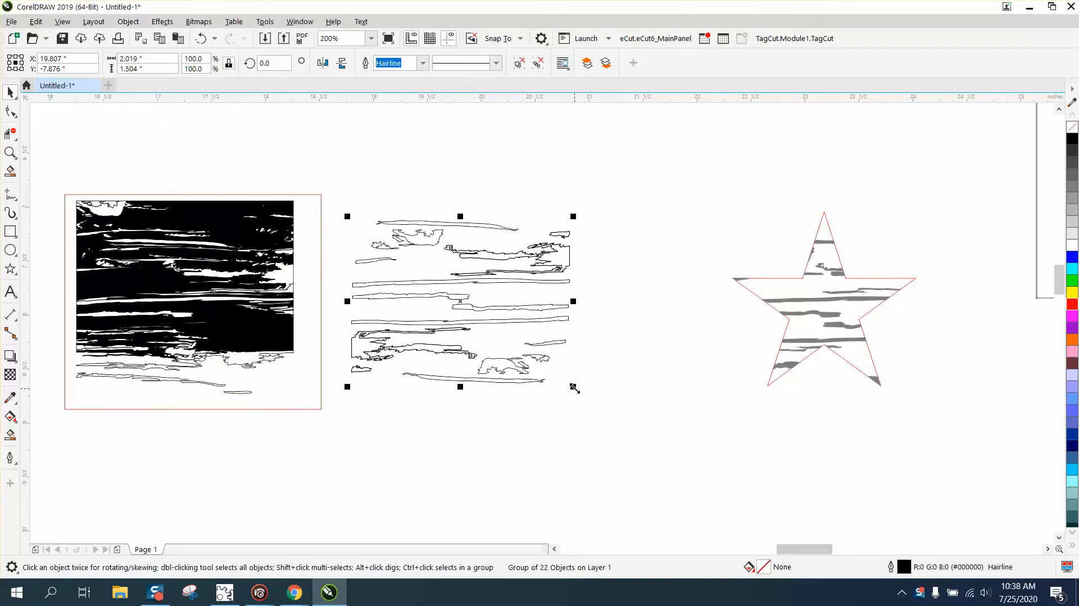
{"action": "left_click", "coordinate": [328, 38]}
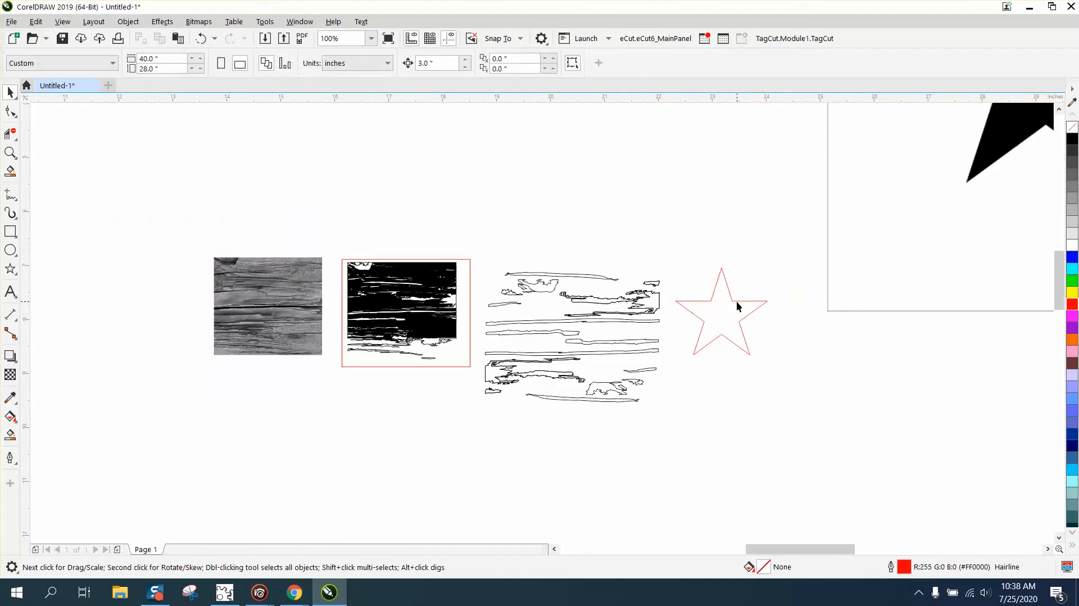
{"action": "mouse_move", "coordinate": [732, 295]}
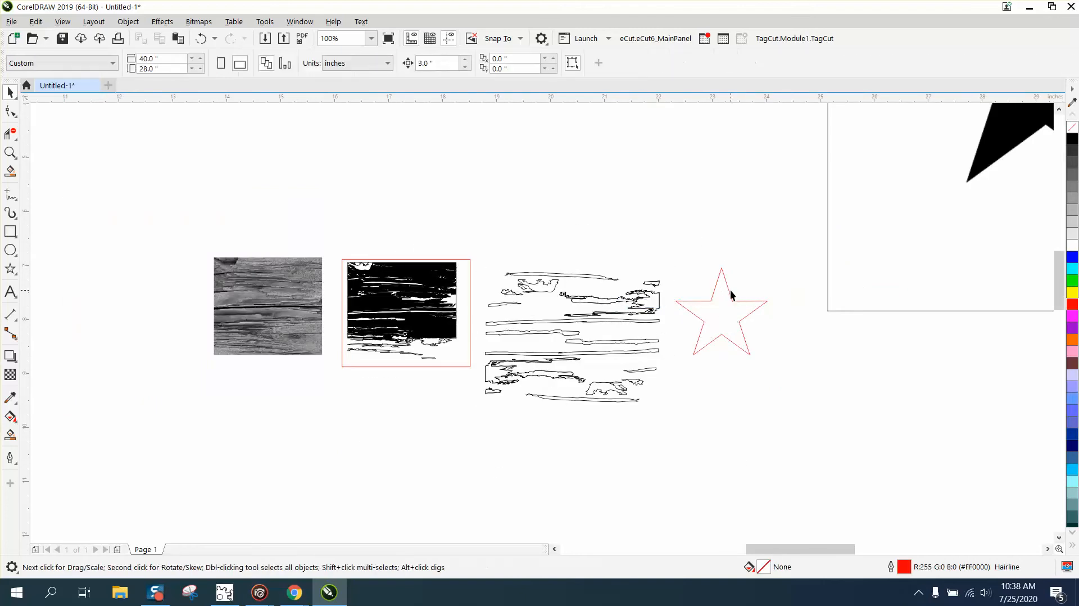
{"action": "left_click", "coordinate": [720, 311]}
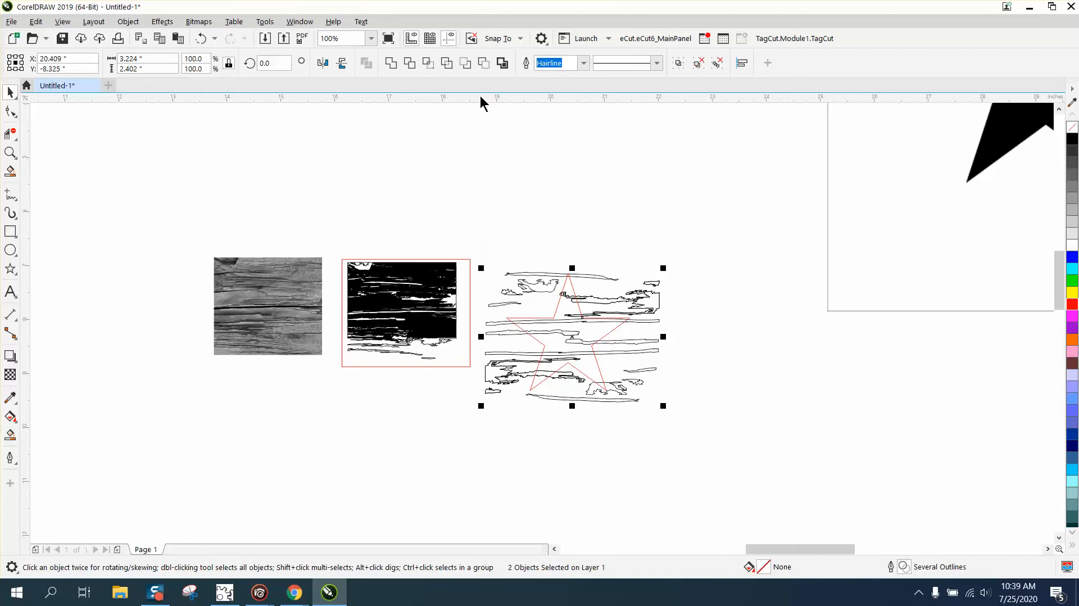
Step: Trim the grain group out of the star, remove the grain, and fill the star black
{"action": "left_click", "coordinate": [265, 38]}
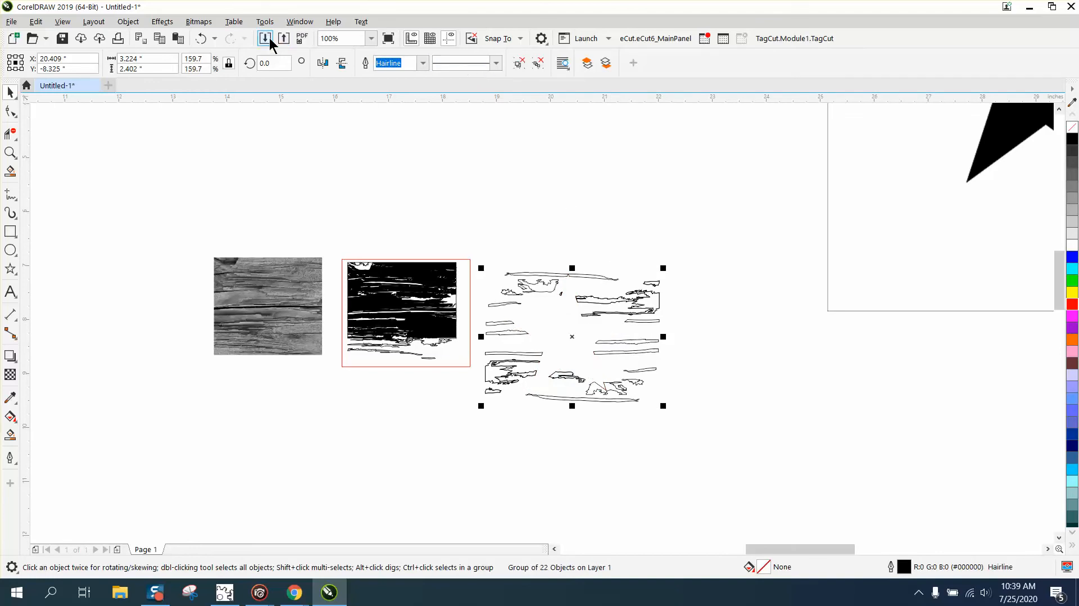
{"action": "left_click", "coordinate": [465, 62]}
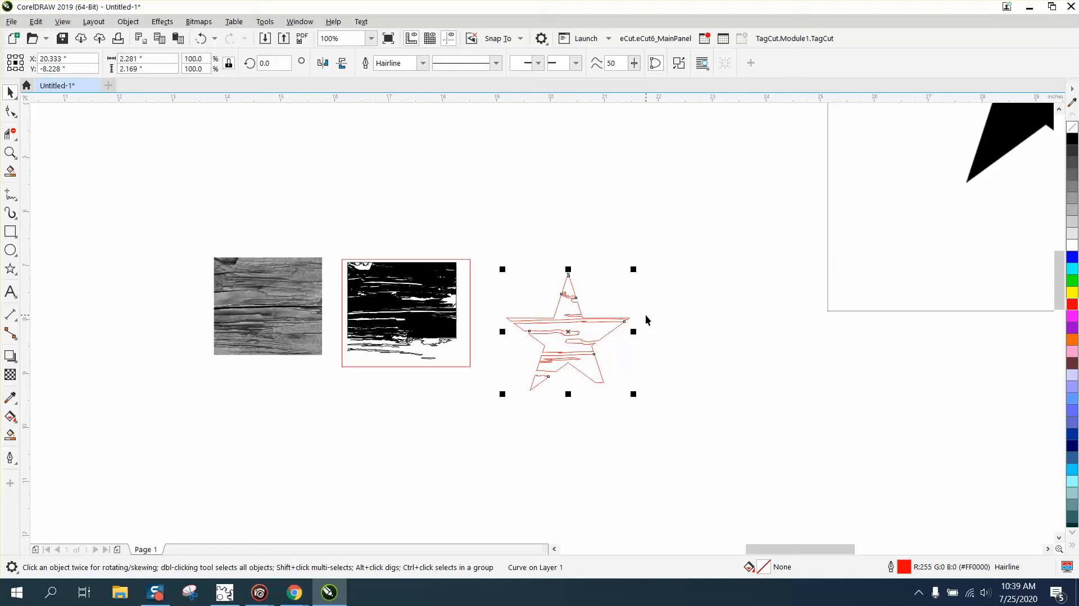
{"action": "mouse_move", "coordinate": [10, 435]}
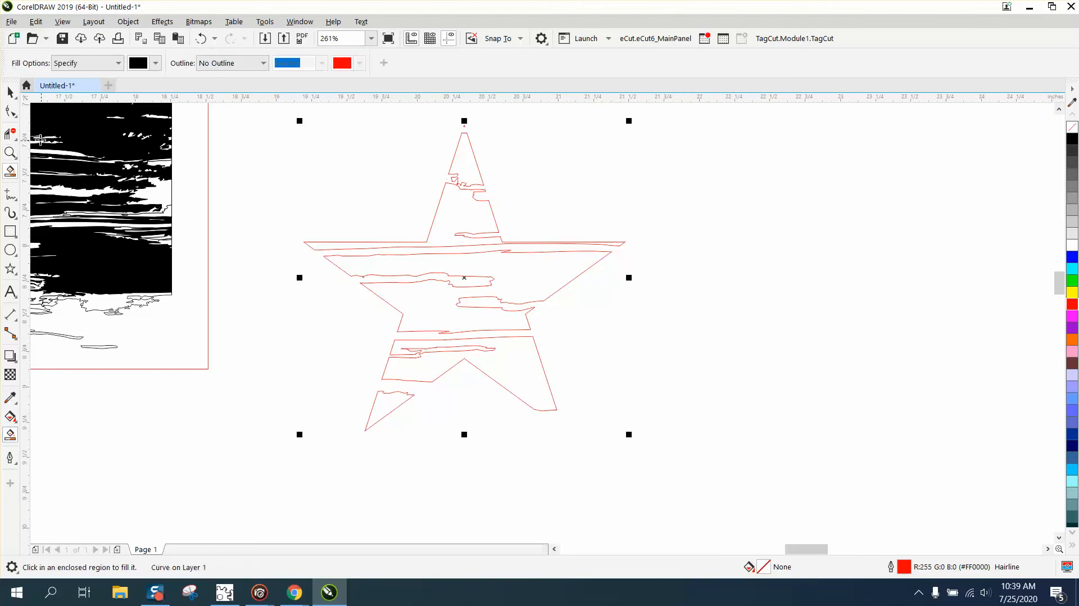
{"action": "mouse_move", "coordinate": [55, 100]}
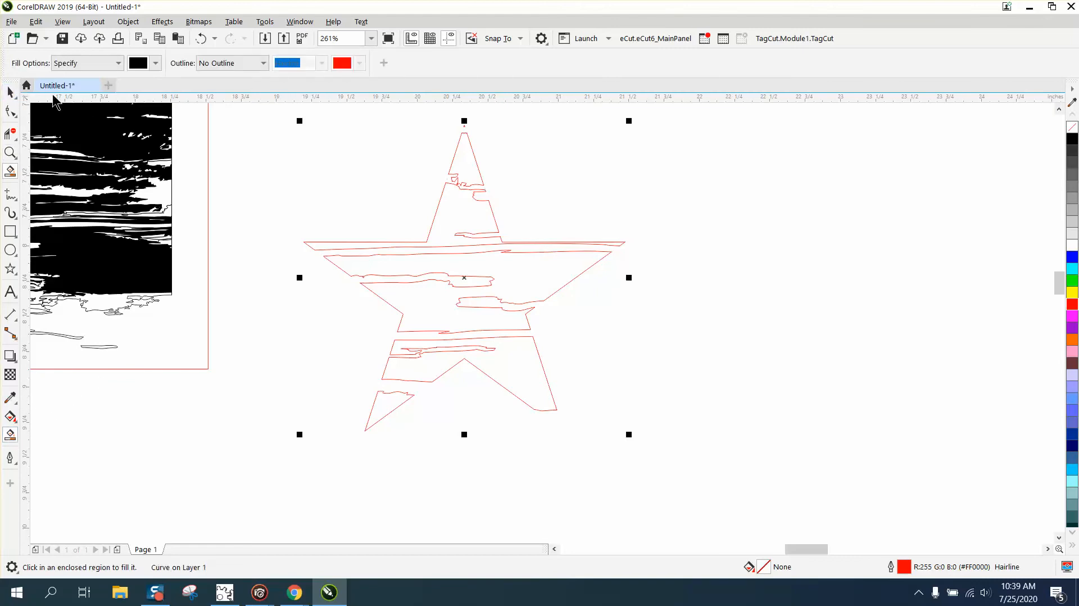
{"action": "left_click", "coordinate": [463, 278]}
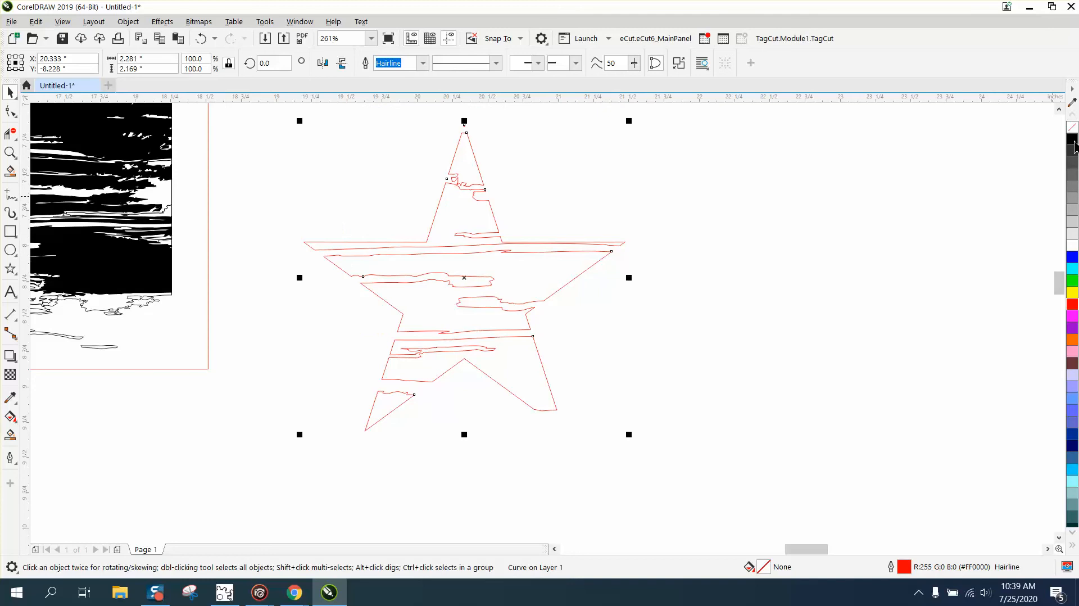
{"action": "left_click", "coordinate": [1072, 138]}
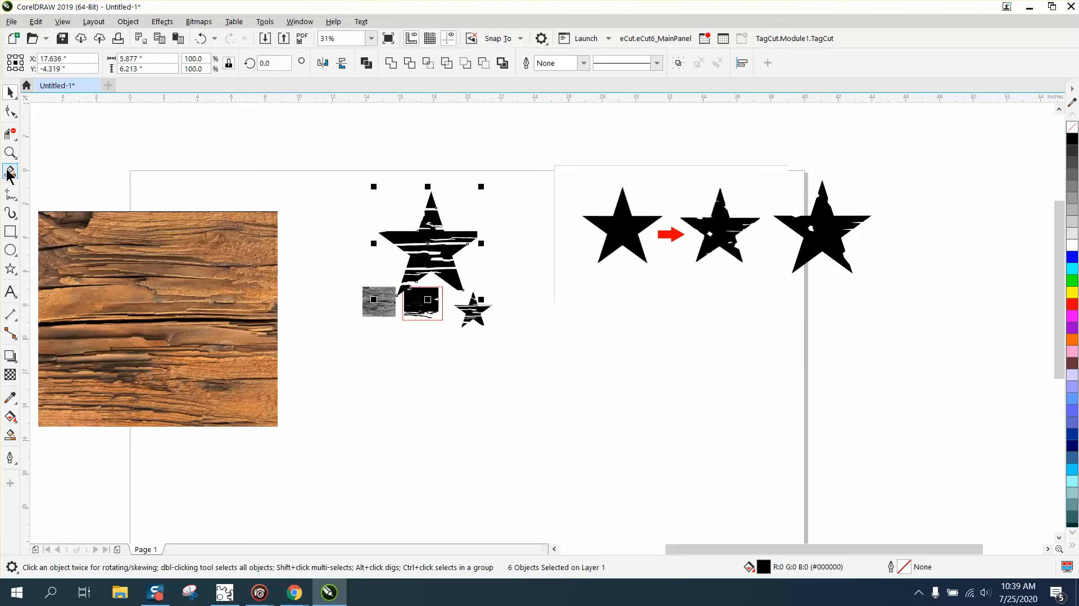
Step: Add extra nodes along the top edge of the new star outline
{"action": "left_click", "coordinate": [10, 153]}
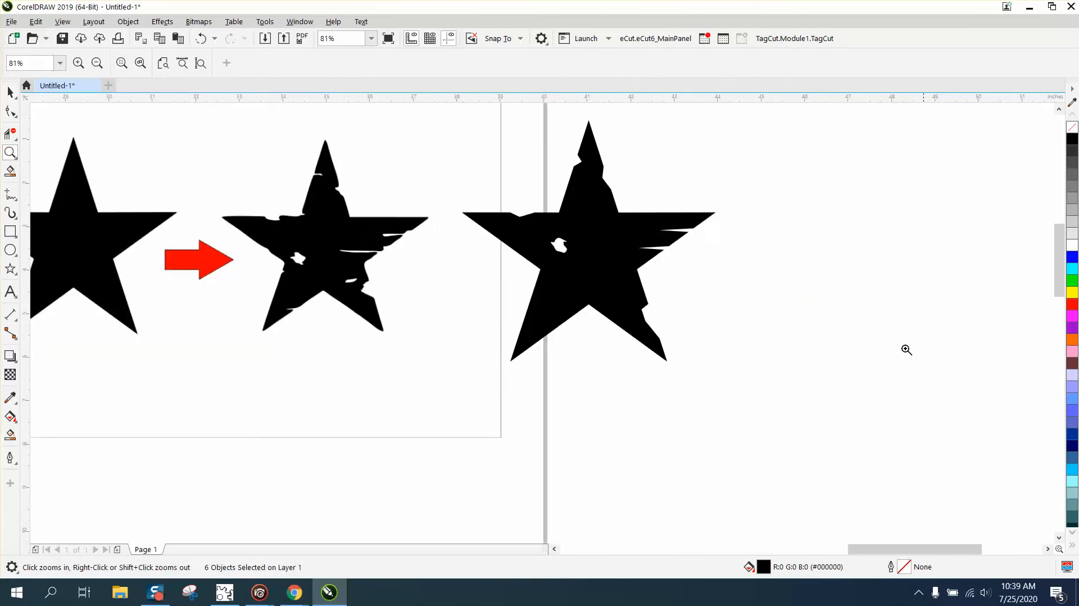
{"action": "mouse_move", "coordinate": [10, 275]}
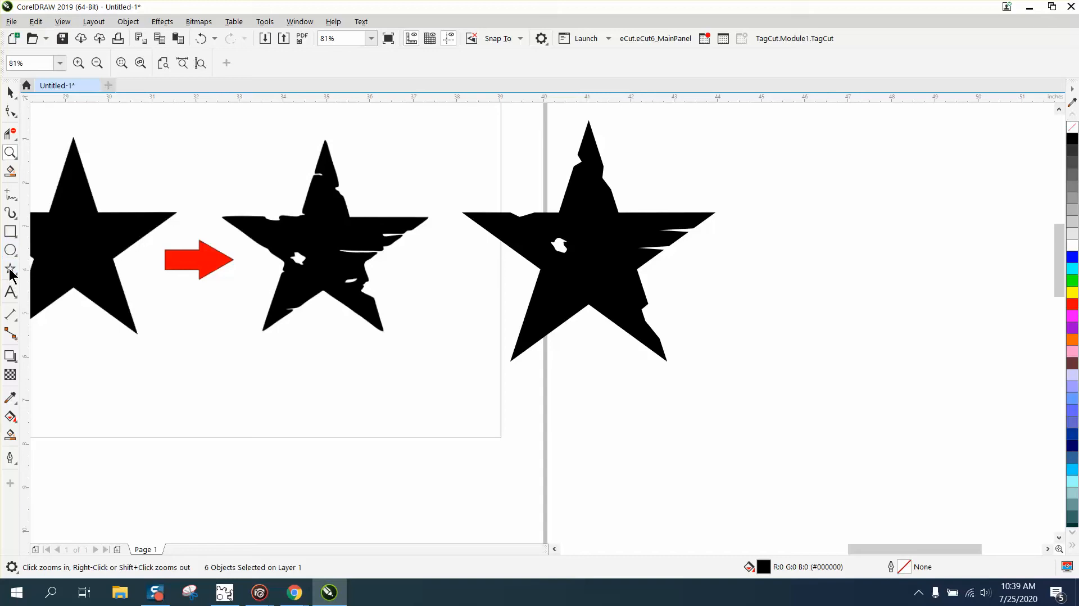
{"action": "left_click", "coordinate": [10, 269]}
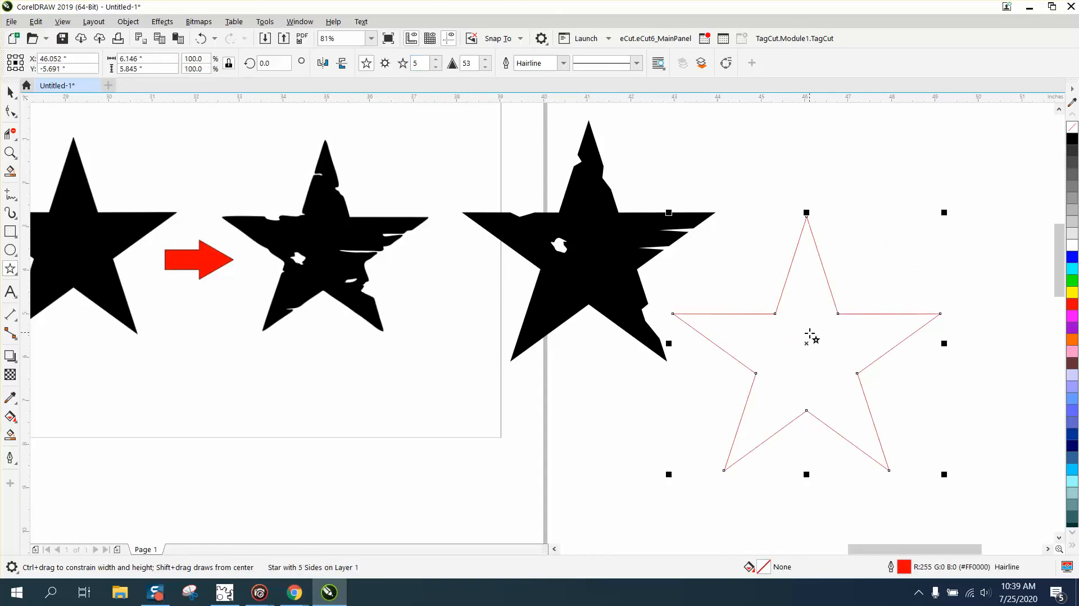
{"action": "left_click", "coordinate": [127, 21]}
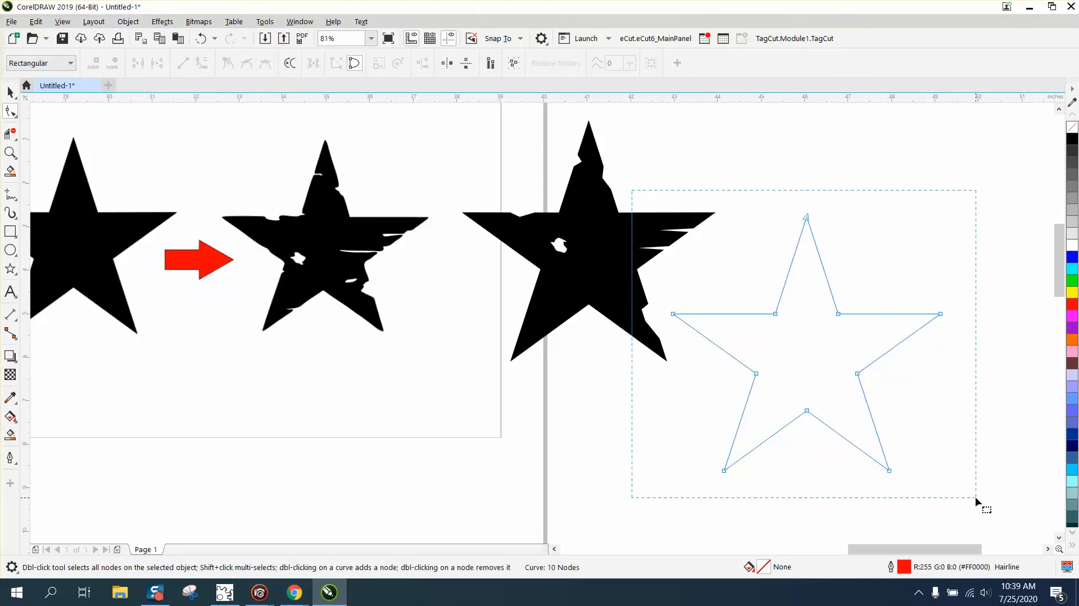
{"action": "left_click", "coordinate": [95, 62]}
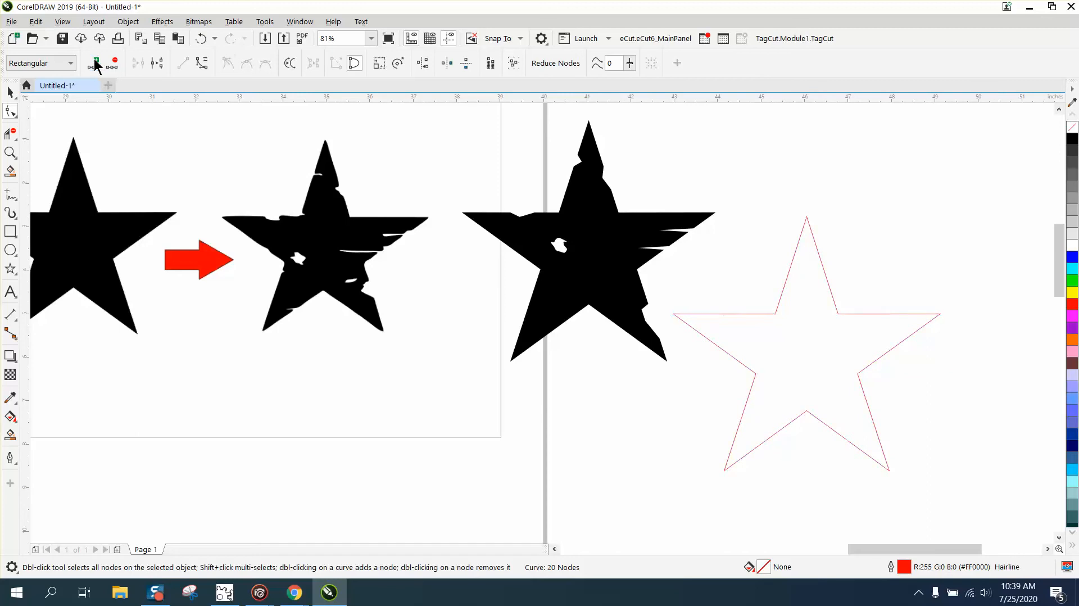
{"action": "left_click", "coordinate": [95, 62]}
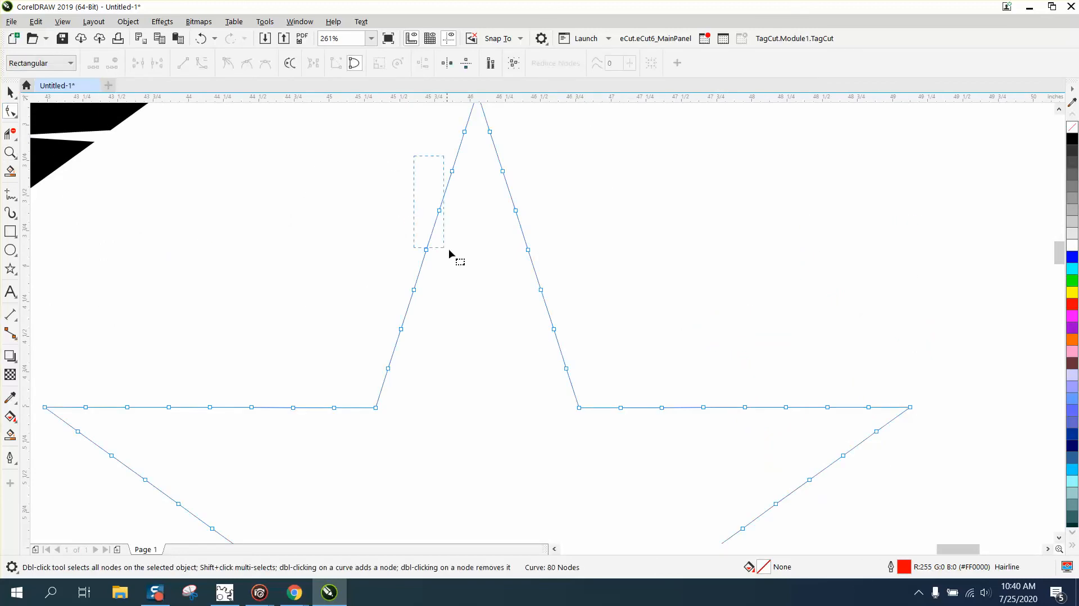
{"action": "left_click", "coordinate": [95, 63]}
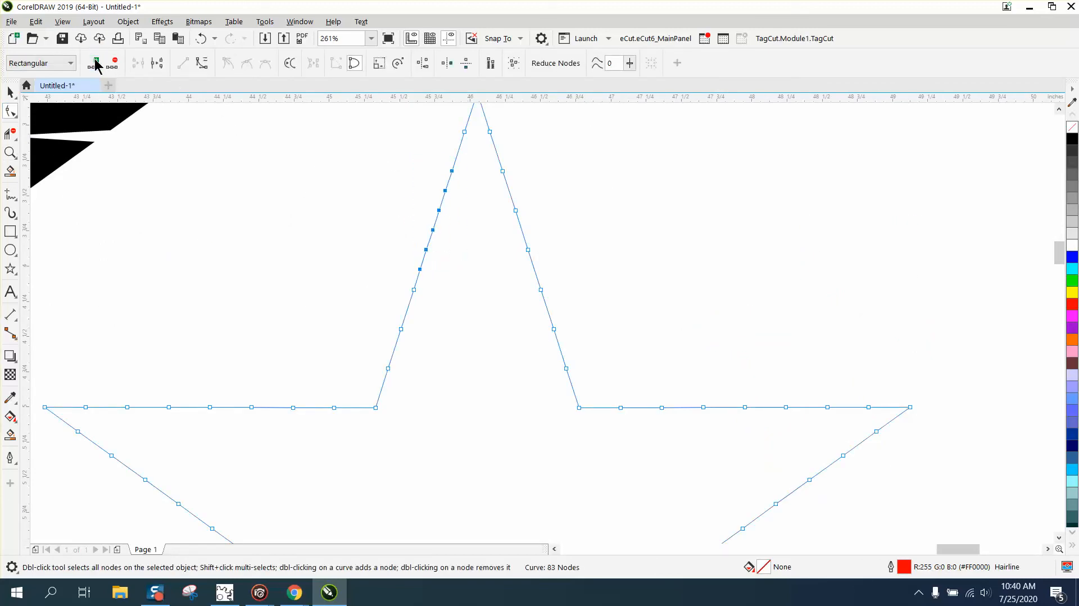
{"action": "left_click", "coordinate": [95, 62]}
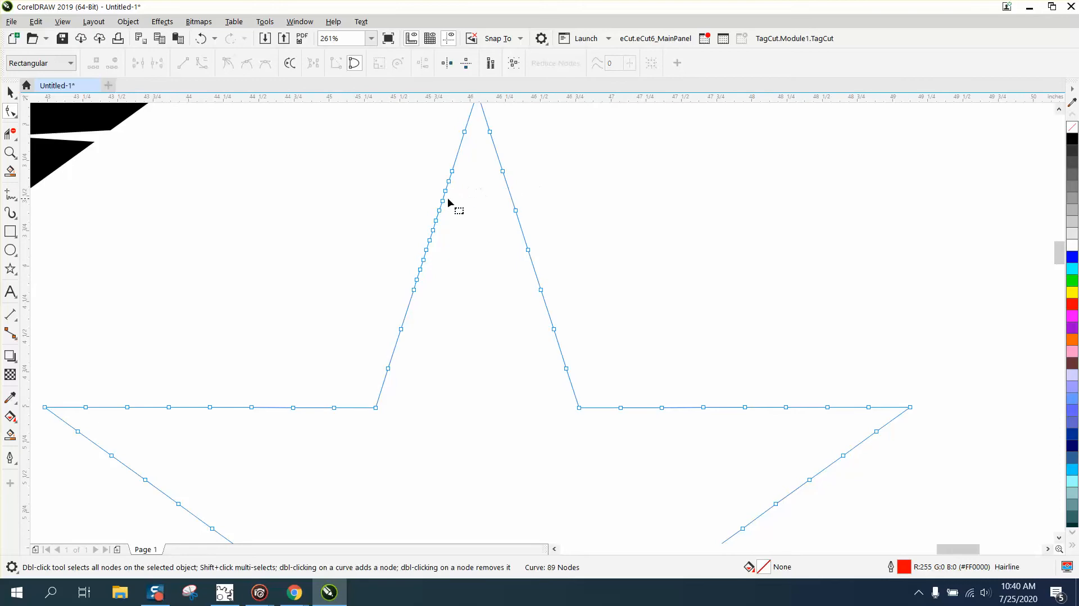
Step: Drag nodes inward to notch the top point, then add nodes on the right arm
{"action": "left_click_drag", "start_coordinate": [444, 200], "coordinate": [469, 200]}
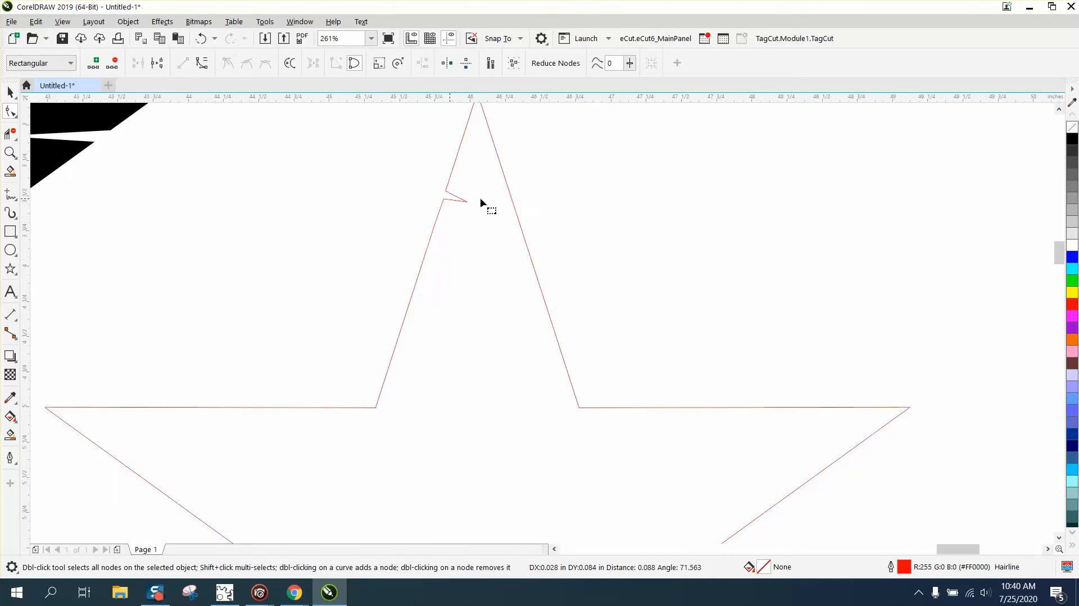
{"action": "double_click", "coordinate": [481, 203]}
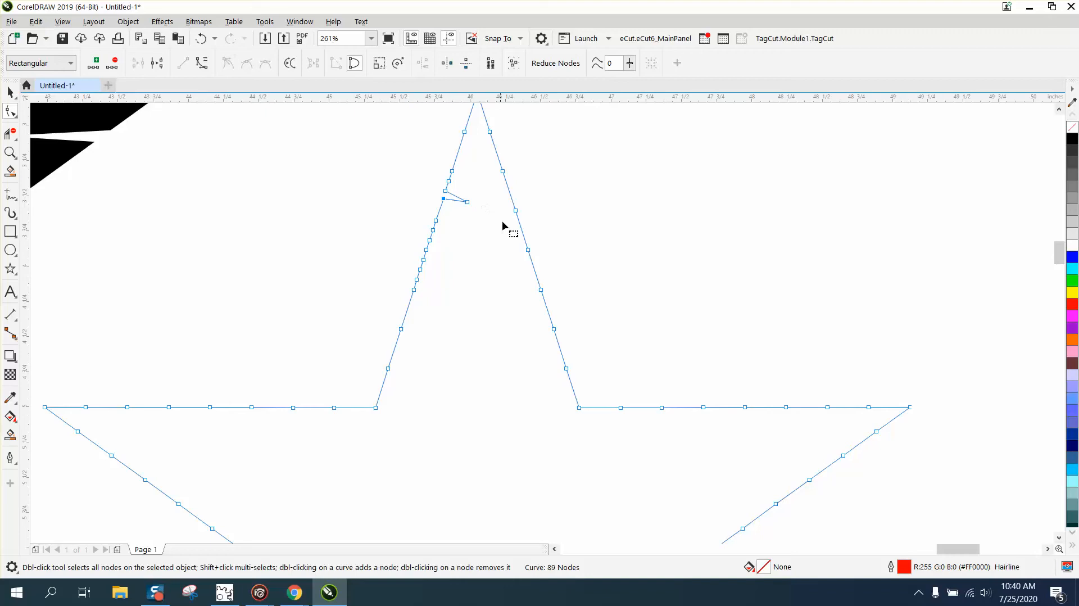
{"action": "left_click_drag", "start_coordinate": [443, 199], "coordinate": [434, 241]}
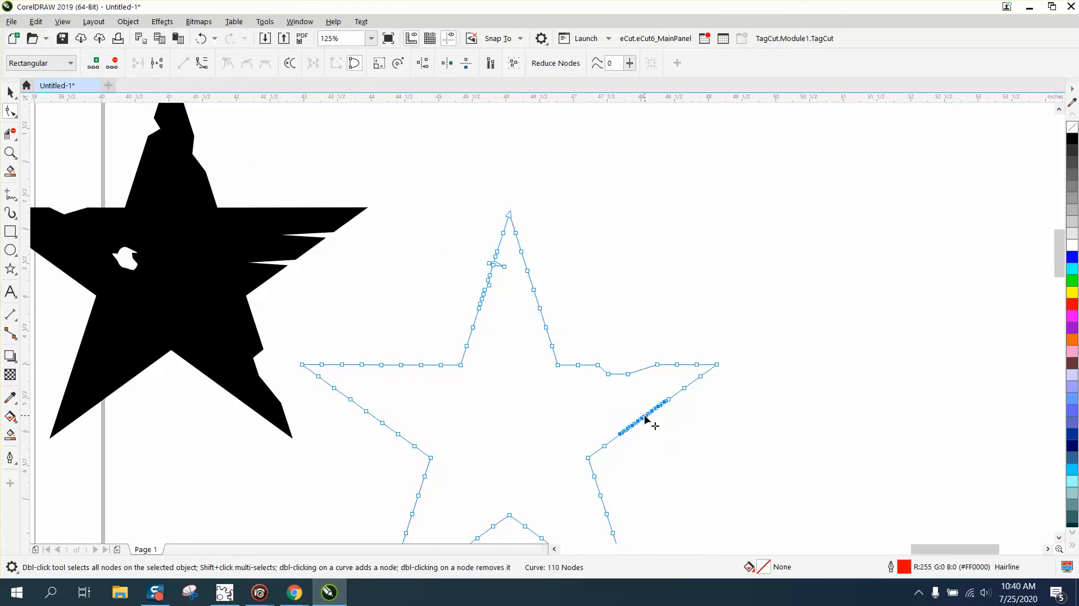
{"action": "left_click", "coordinate": [200, 38]}
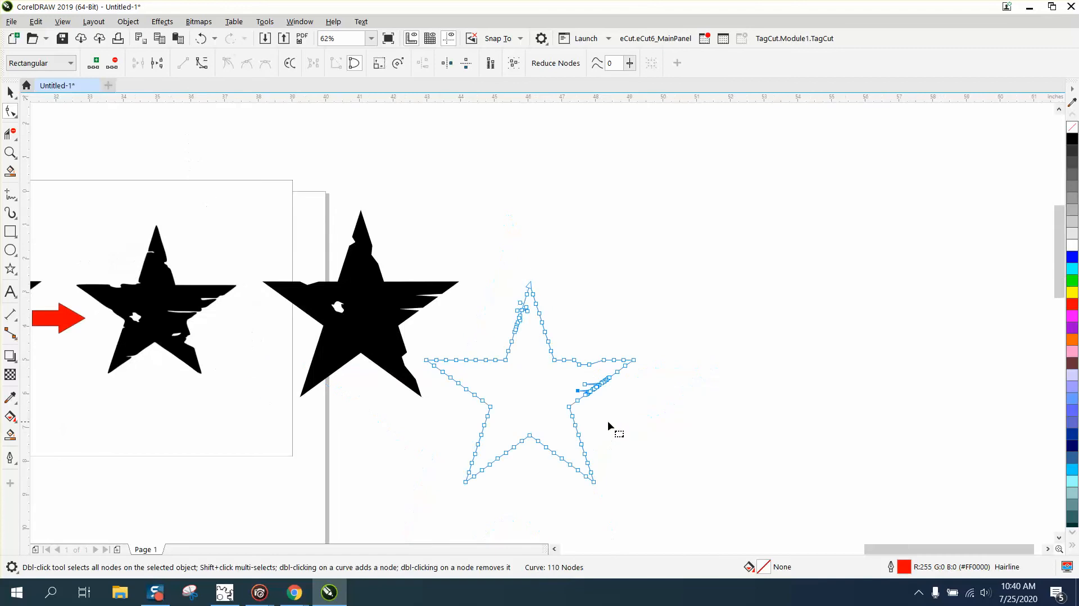
{"action": "left_click", "coordinate": [10, 152]}
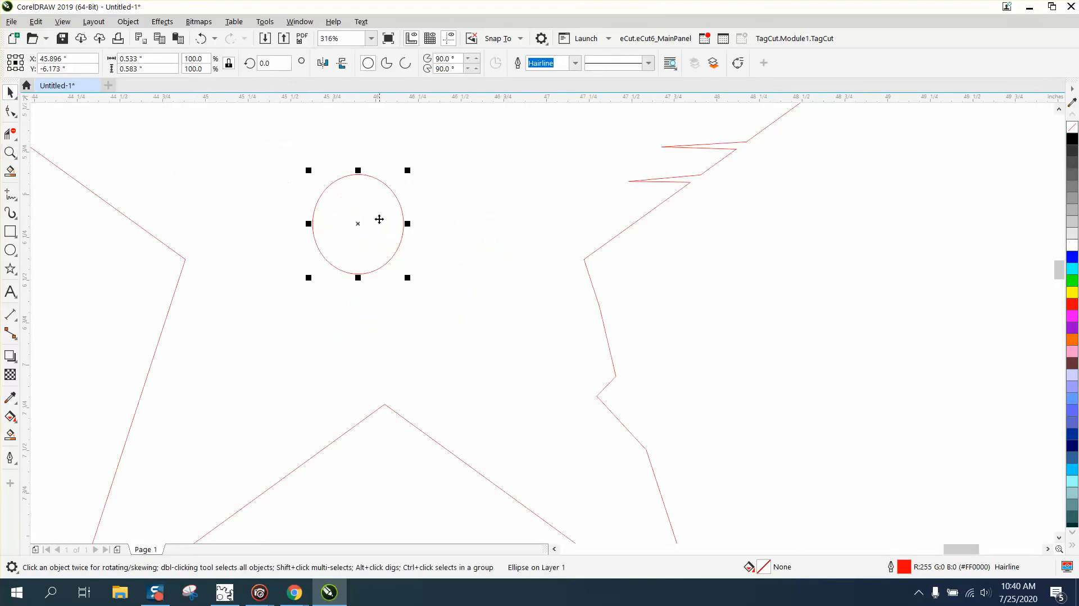
Step: Drag the small circle's nodes into an irregular, jagged blob inside the star
{"action": "left_click_drag", "start_coordinate": [358, 223], "coordinate": [269, 205]}
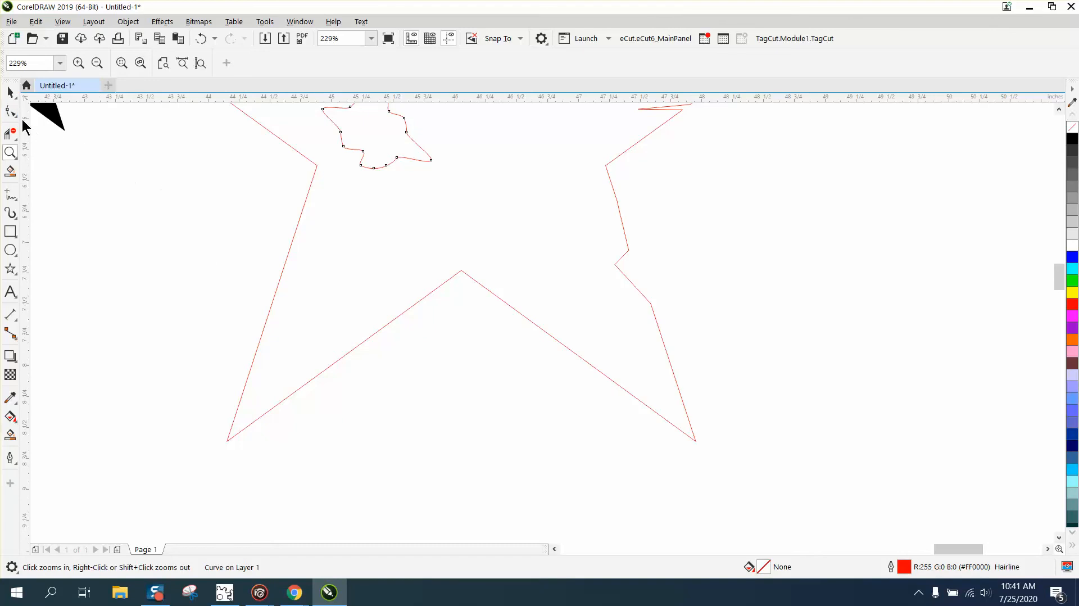
Step: Add nodes on the star's lower-left edge and pull one outward to start a notch
{"action": "left_click", "coordinate": [10, 110]}
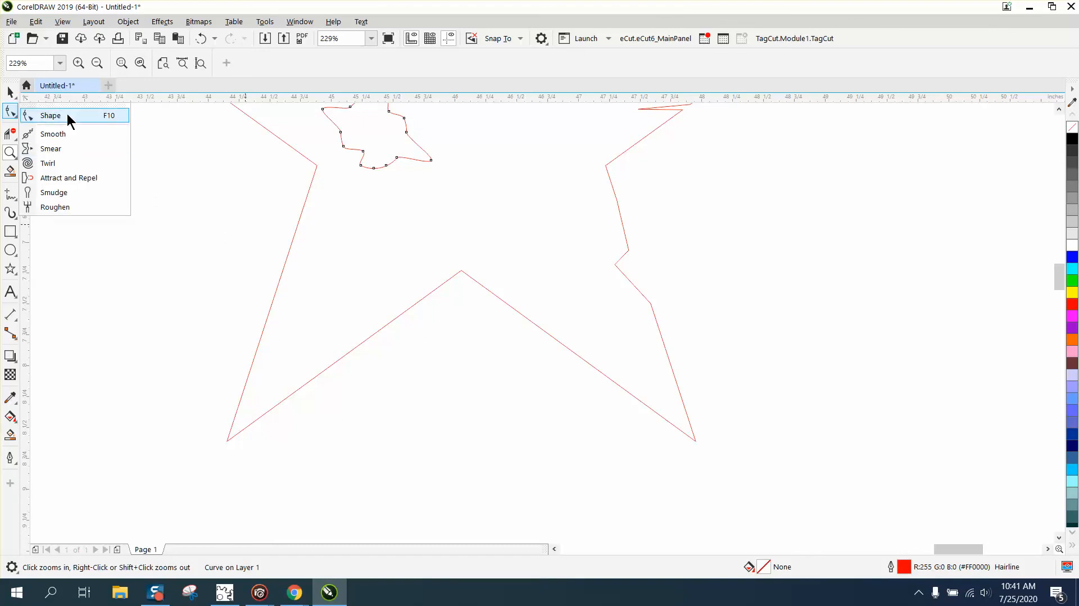
{"action": "left_click", "coordinate": [50, 115]}
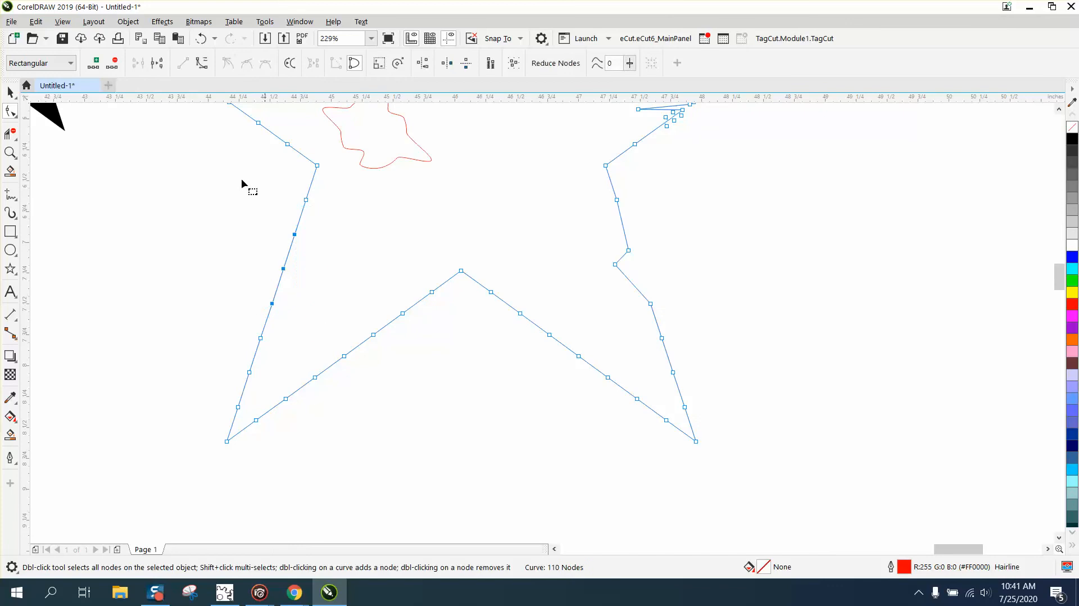
{"action": "left_click", "coordinate": [94, 62]}
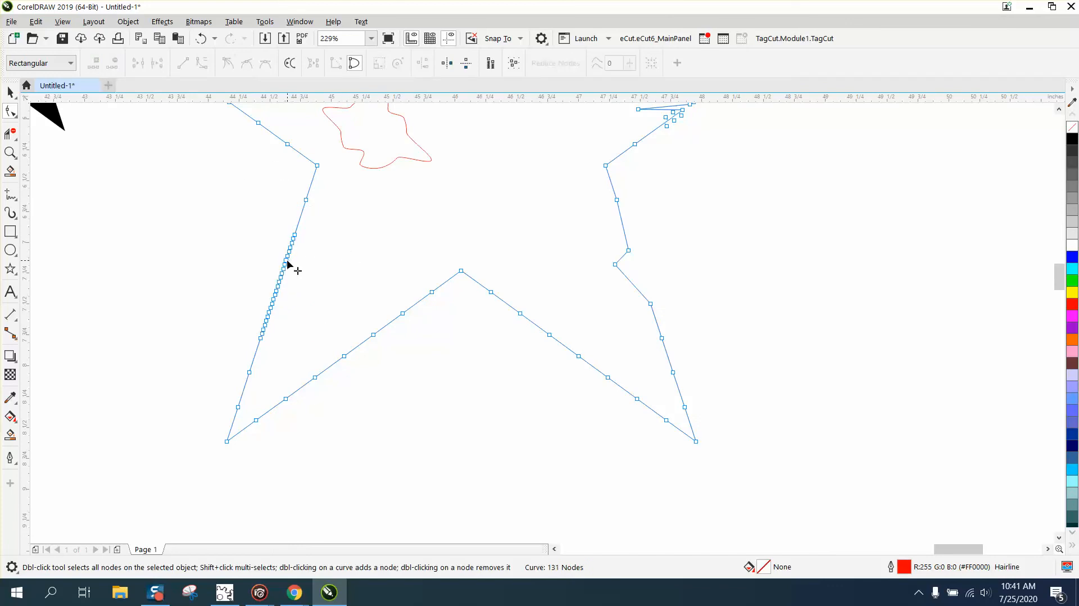
{"action": "left_click", "coordinate": [285, 260]}
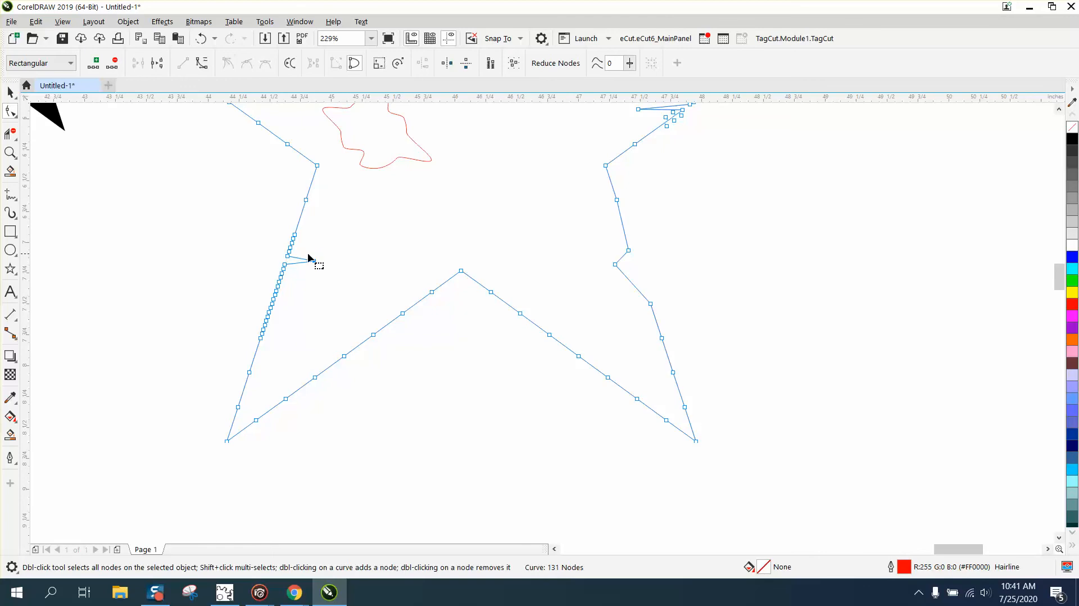
Step: Zoom in, add nodes above the first notch, and pull out a second spike notch
{"action": "left_click", "coordinate": [12, 152]}
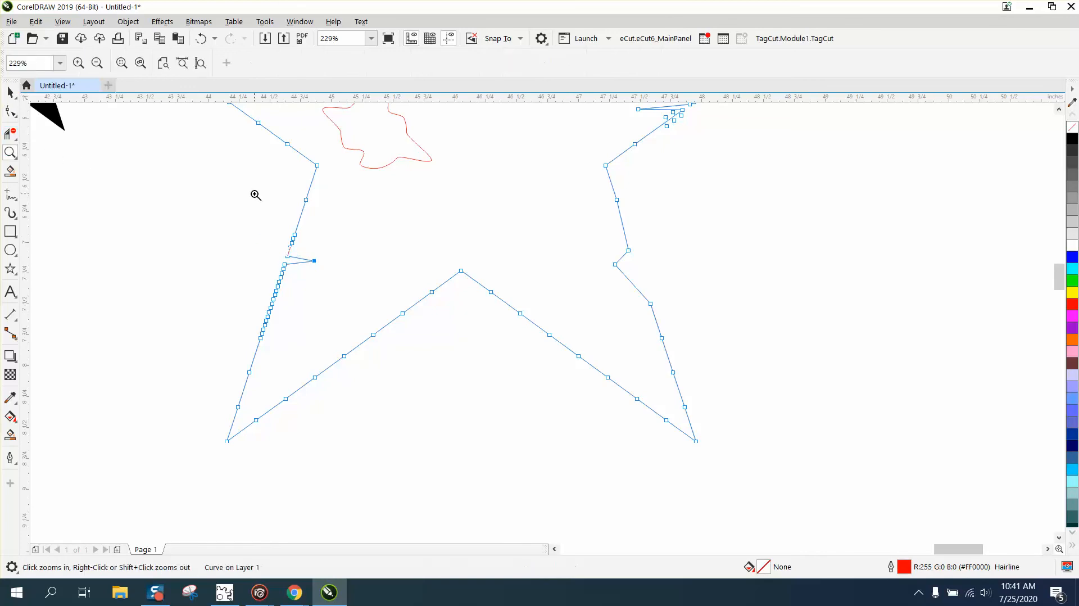
{"action": "left_click", "coordinate": [10, 111]}
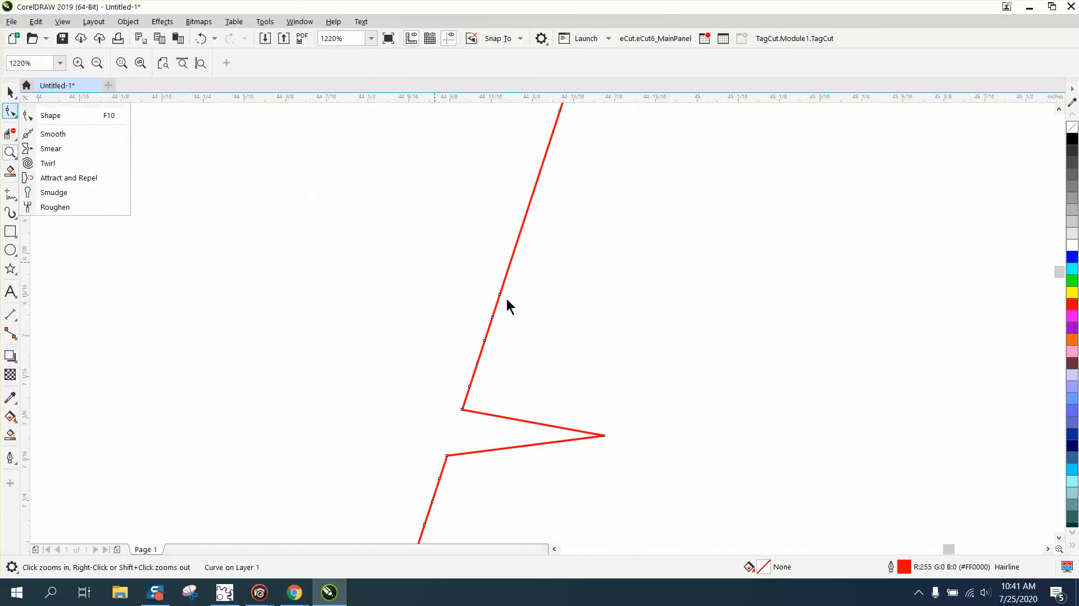
{"action": "left_click", "coordinate": [50, 115]}
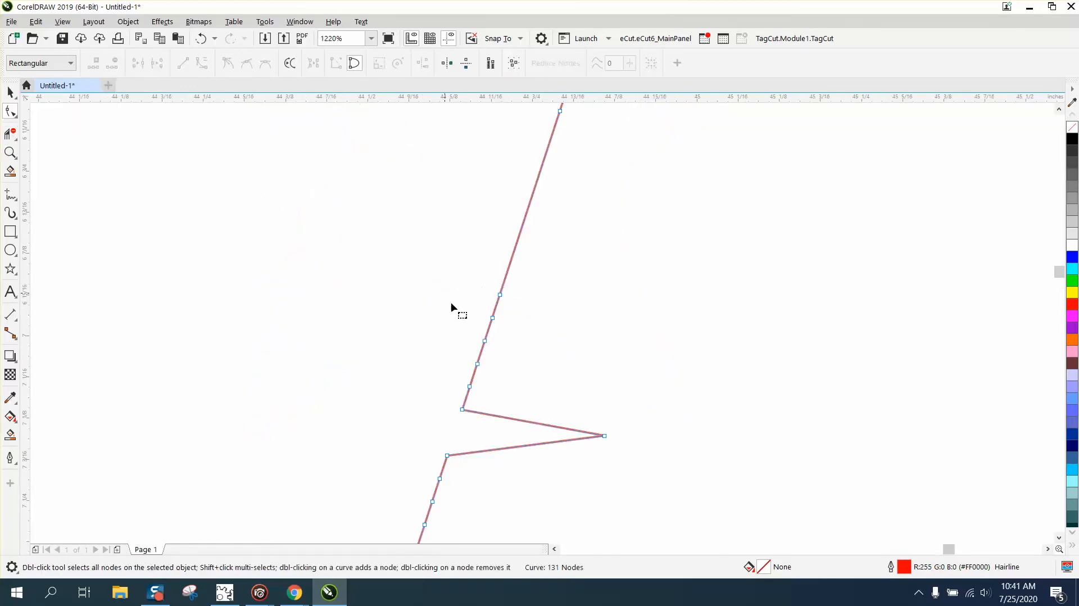
{"action": "left_click", "coordinate": [96, 63]}
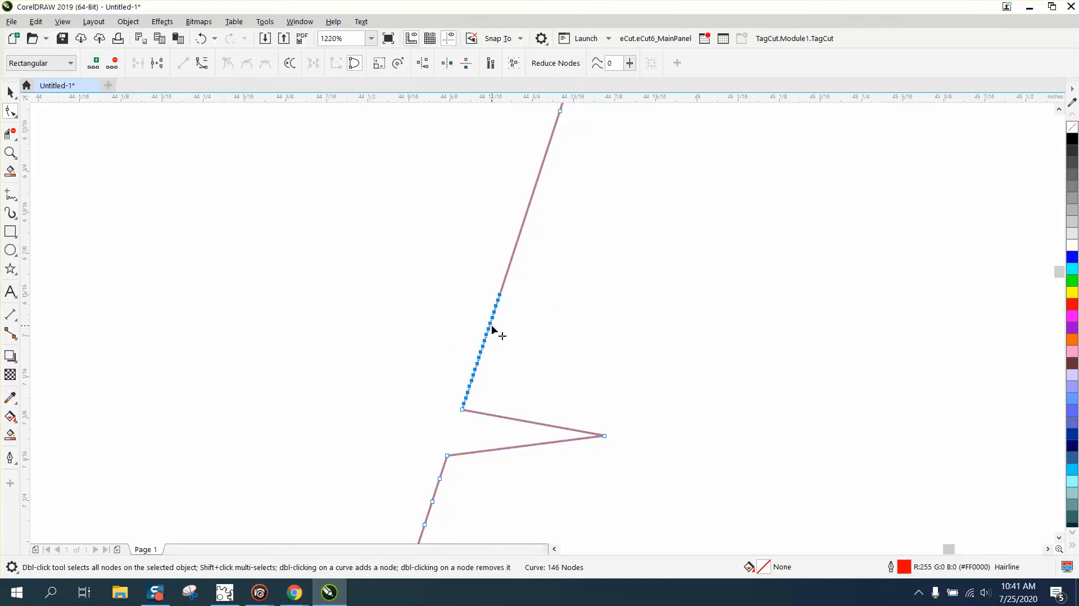
{"action": "left_click", "coordinate": [201, 37]}
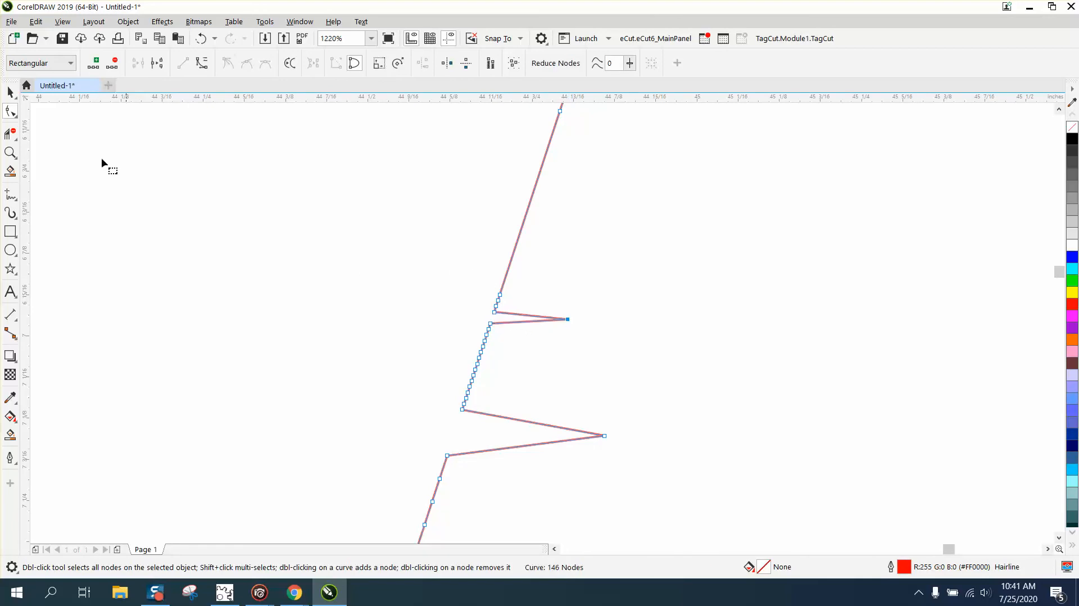
{"action": "left_click", "coordinate": [10, 152]}
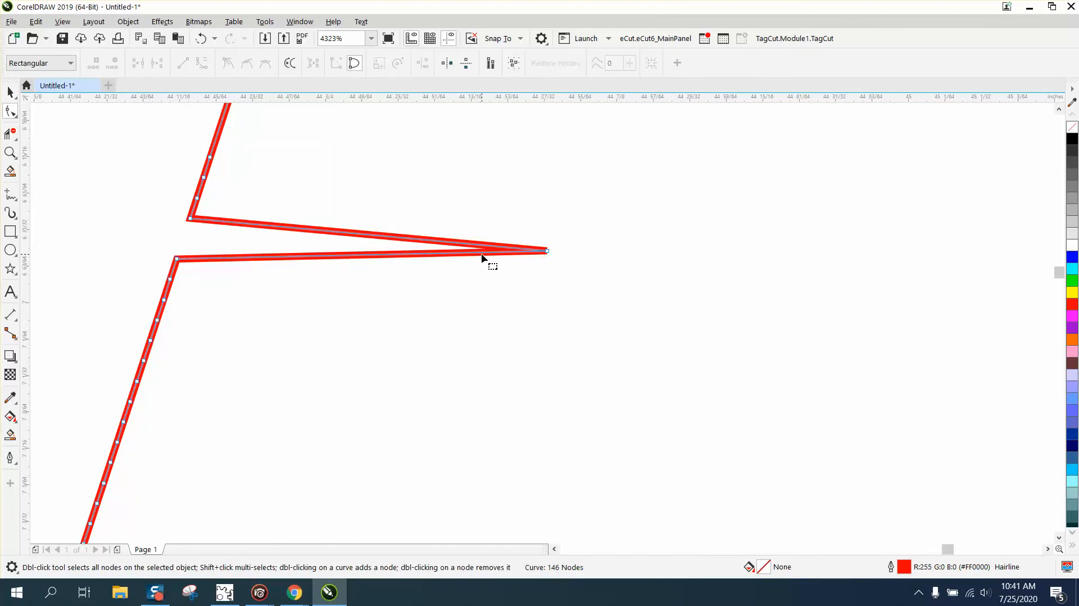
{"action": "double_click", "coordinate": [501, 263]}
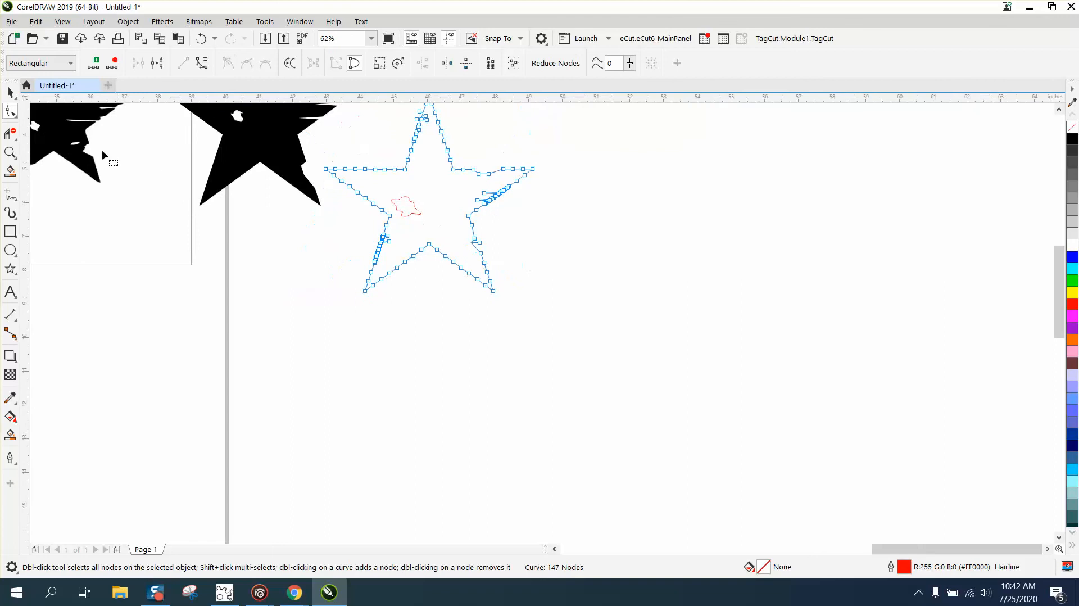
Step: Combine a duplicate of the star and blob, filling it black with the blob as a hole
{"action": "left_click", "coordinate": [10, 91]}
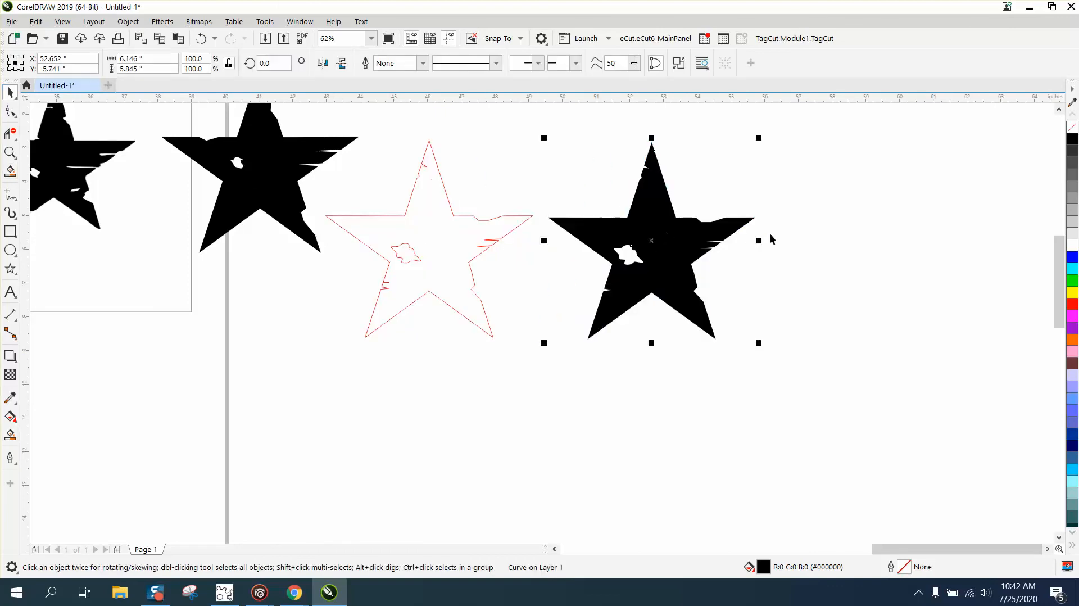
{"action": "mouse_move", "coordinate": [9, 171]}
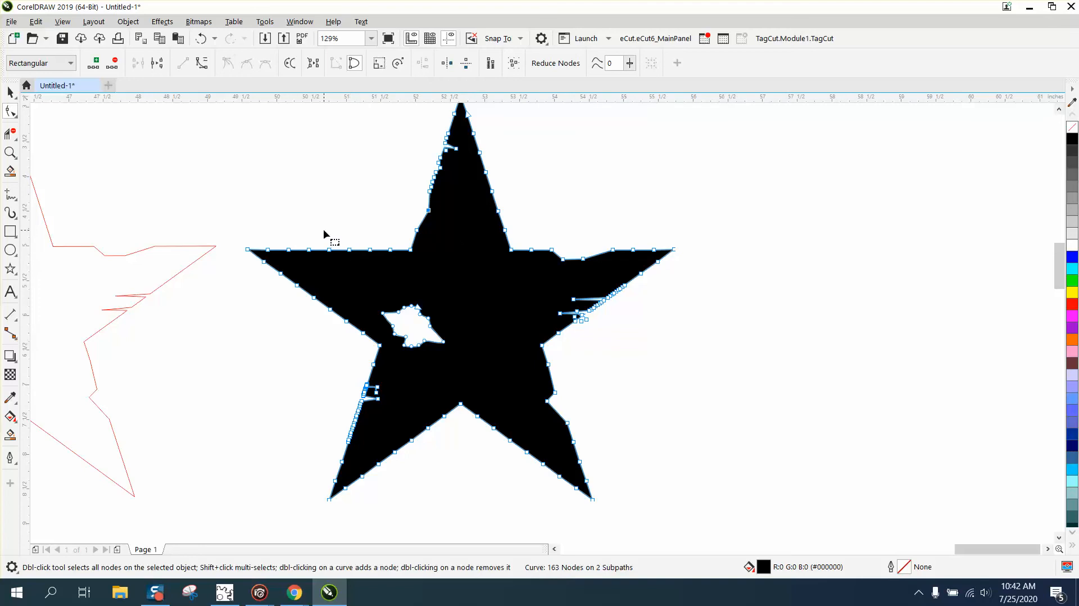
{"action": "left_click", "coordinate": [95, 62]}
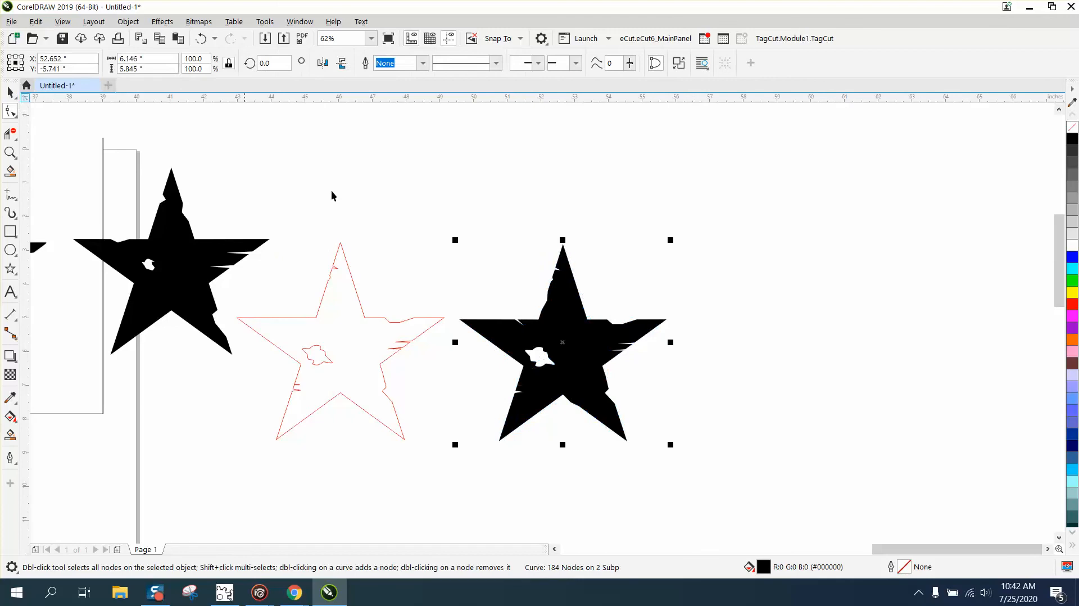
Step: Zoom in to inspect the black star's ragged notches and blob-shaped hole
{"action": "left_click", "coordinate": [10, 152]}
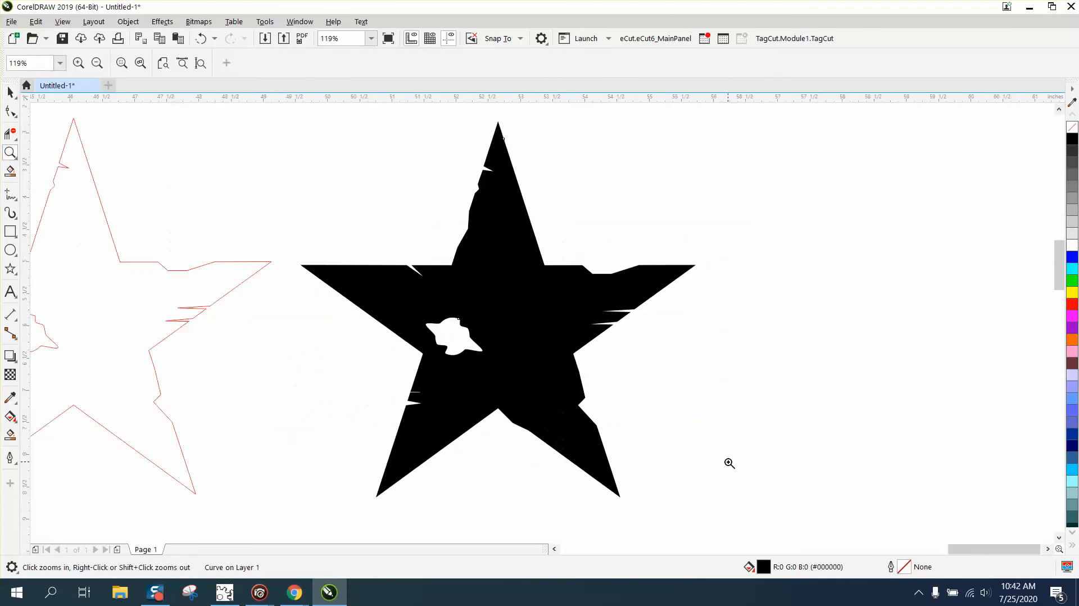
{"action": "mouse_move", "coordinate": [736, 455]}
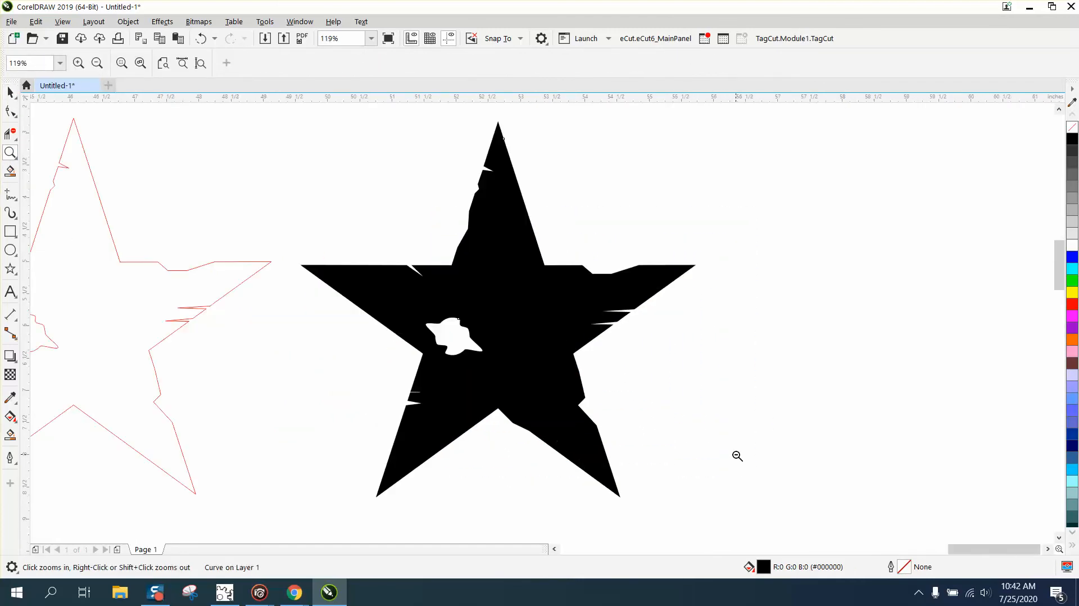